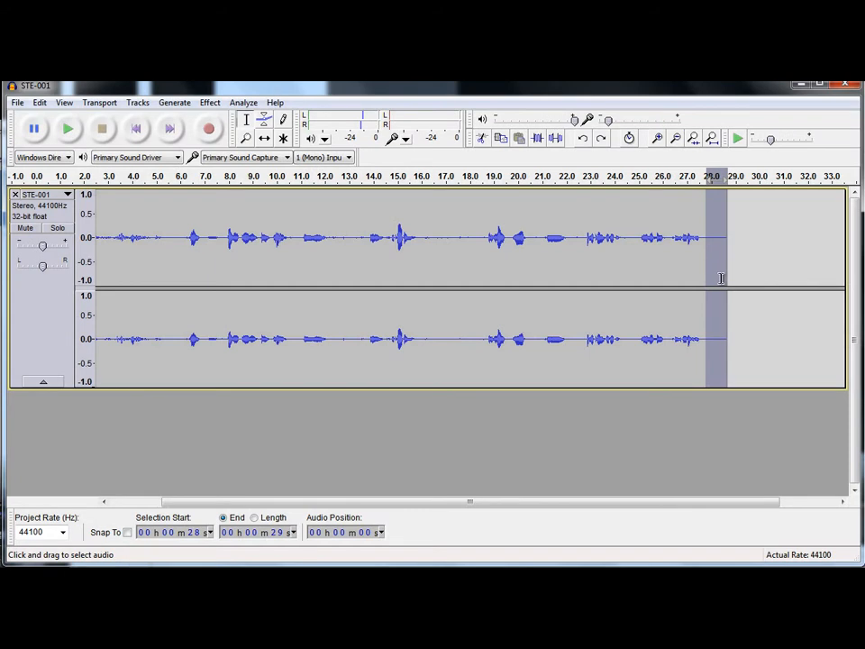
- Capture a noise profile from the quiet stretch near 28 s in Noise Removal
left_click(66, 128)
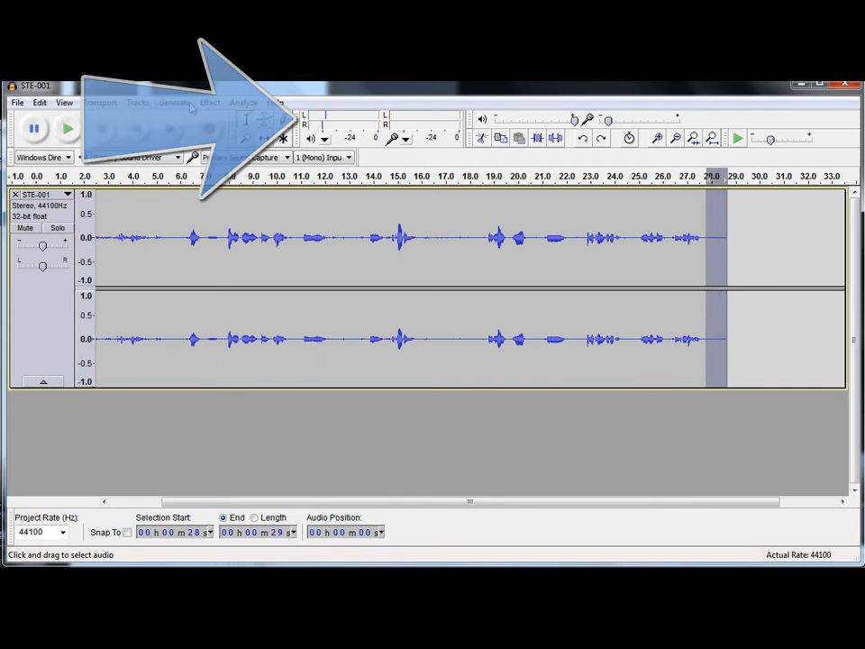
left_click(210, 102)
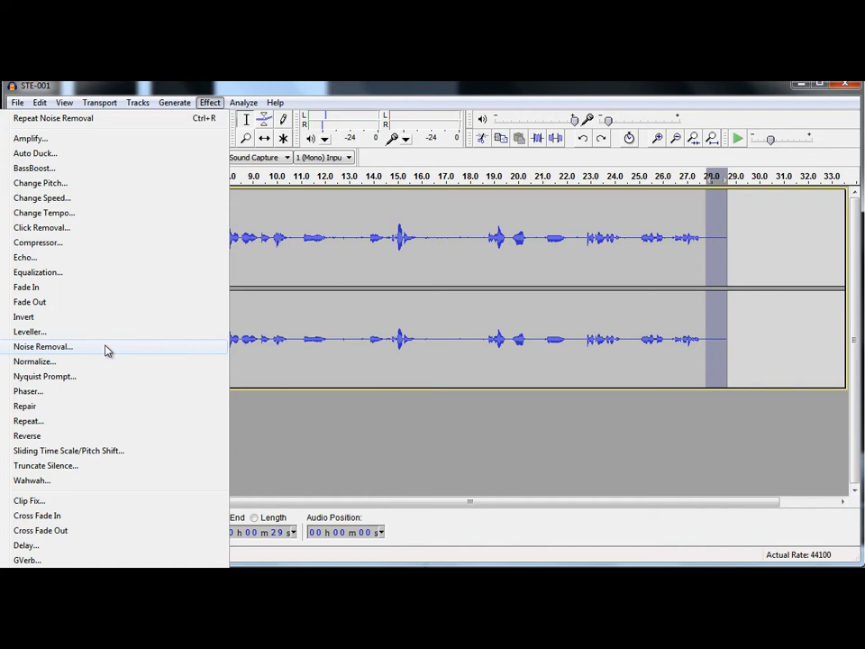
left_click(42, 346)
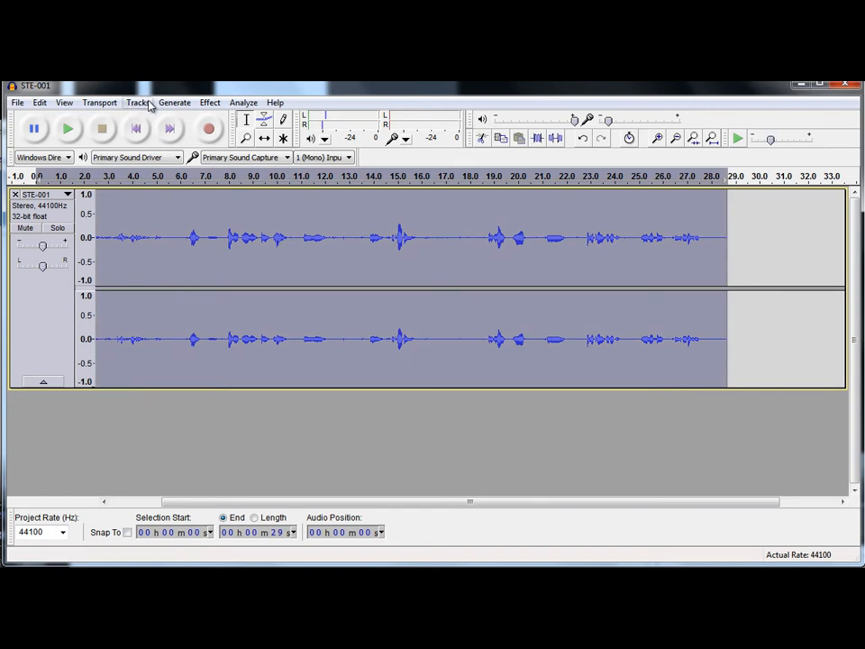
- Apply Noise Removal to the entire first recording
left_click(209, 101)
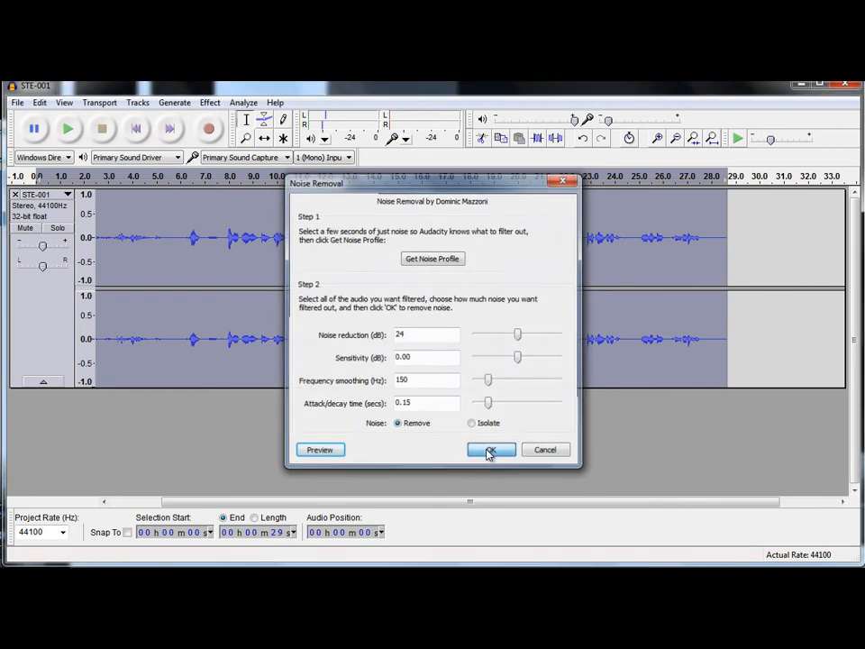
left_click(492, 450)
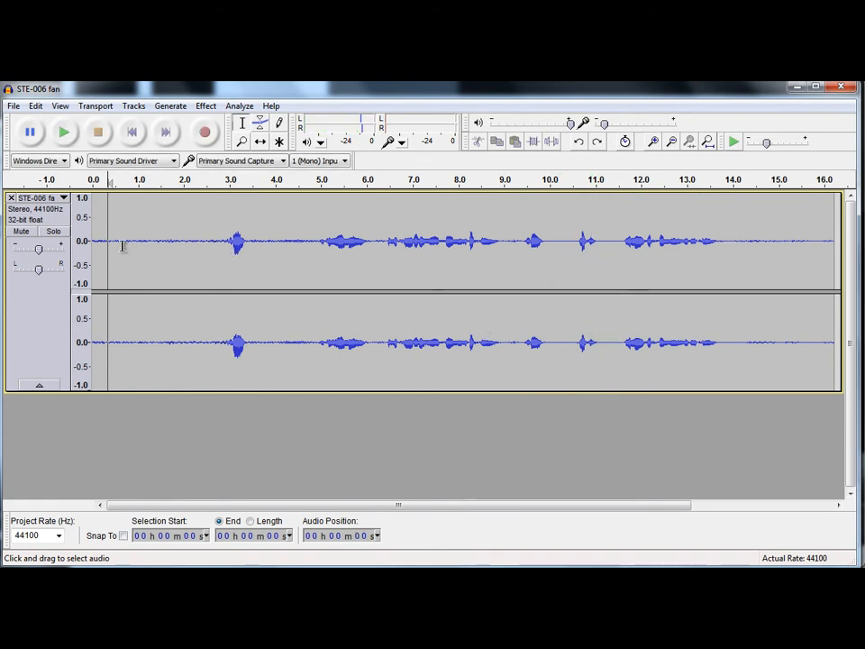
mouse_move(112, 259)
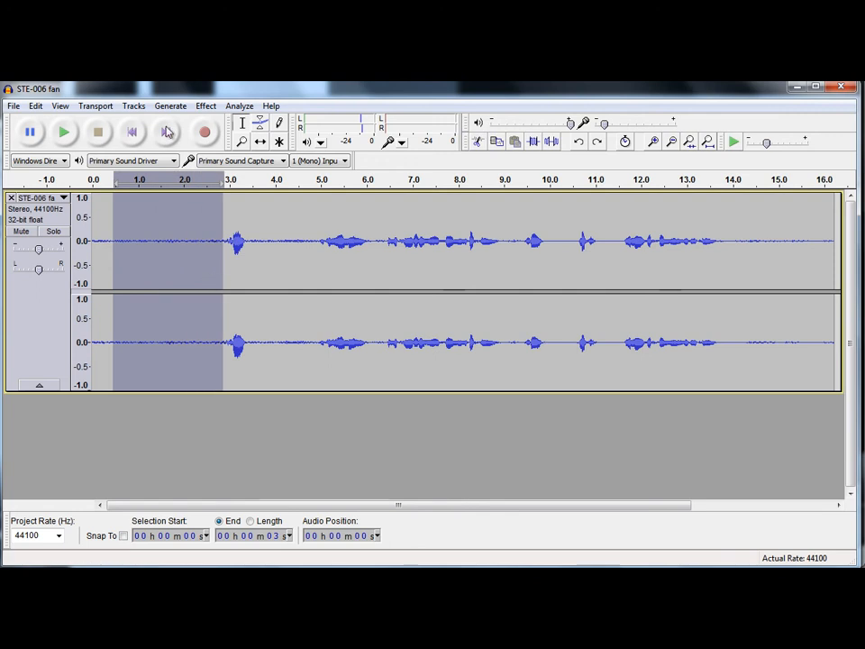
- Capture the fan hum from the pause before the first word as the noise profile
left_click(170, 106)
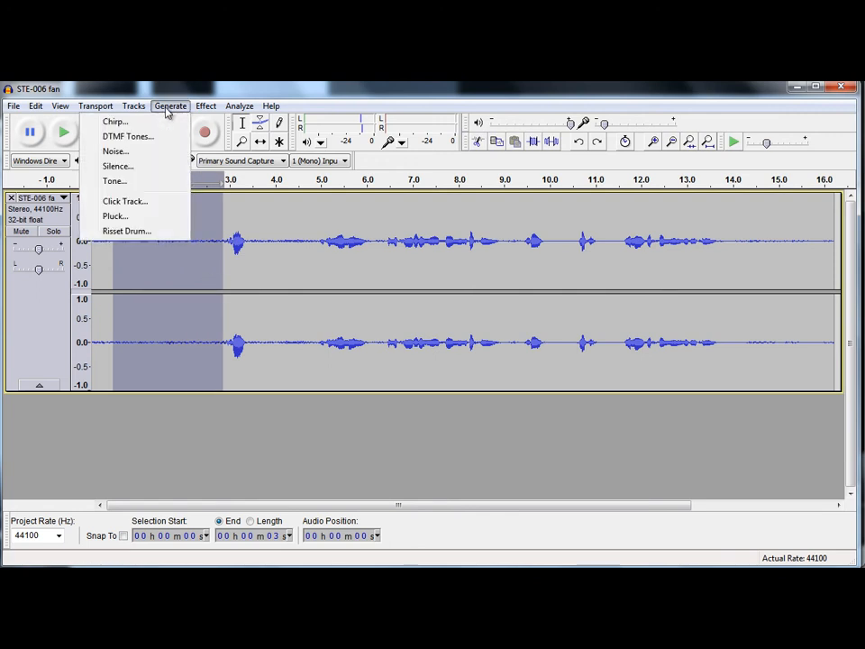
left_click(205, 106)
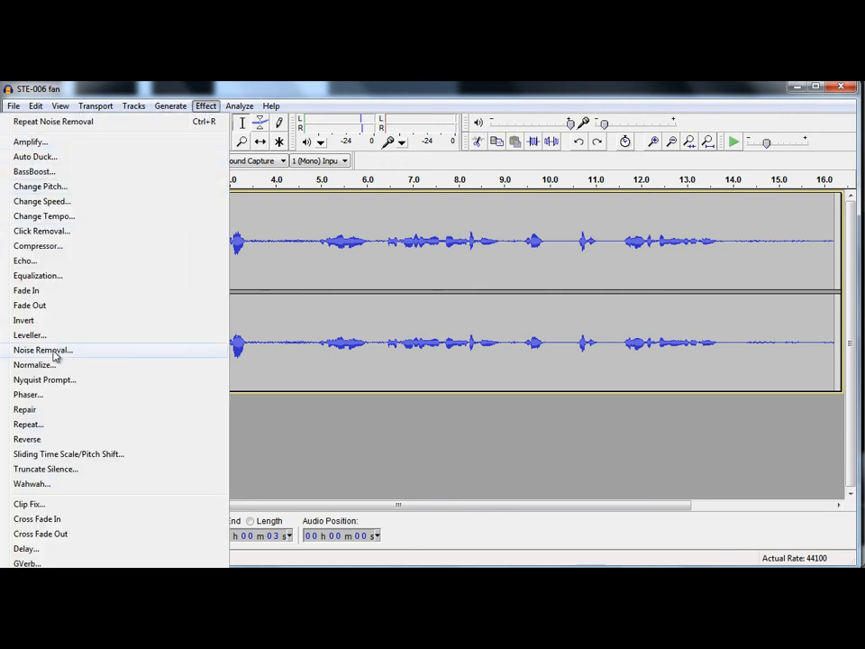
left_click(42, 350)
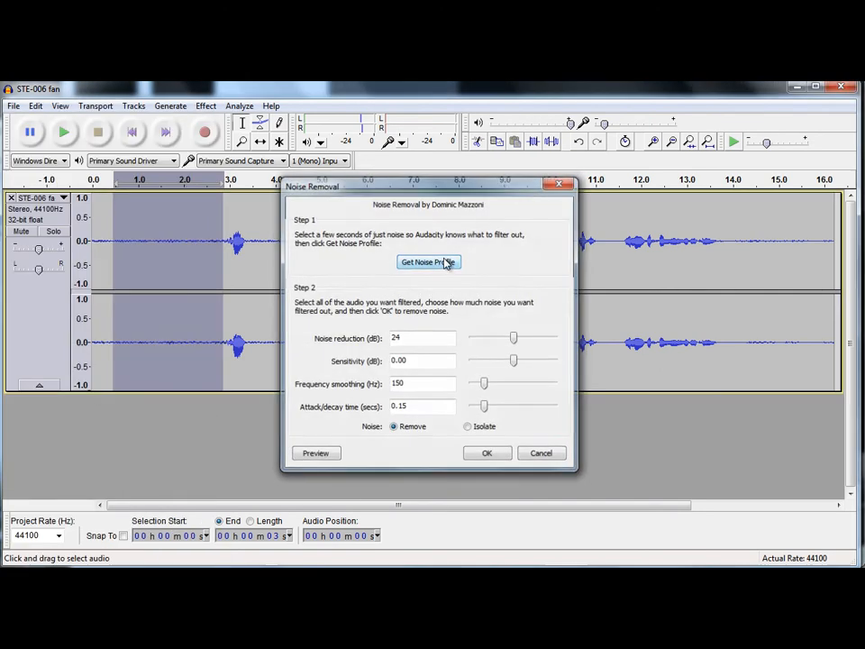
left_click(428, 262)
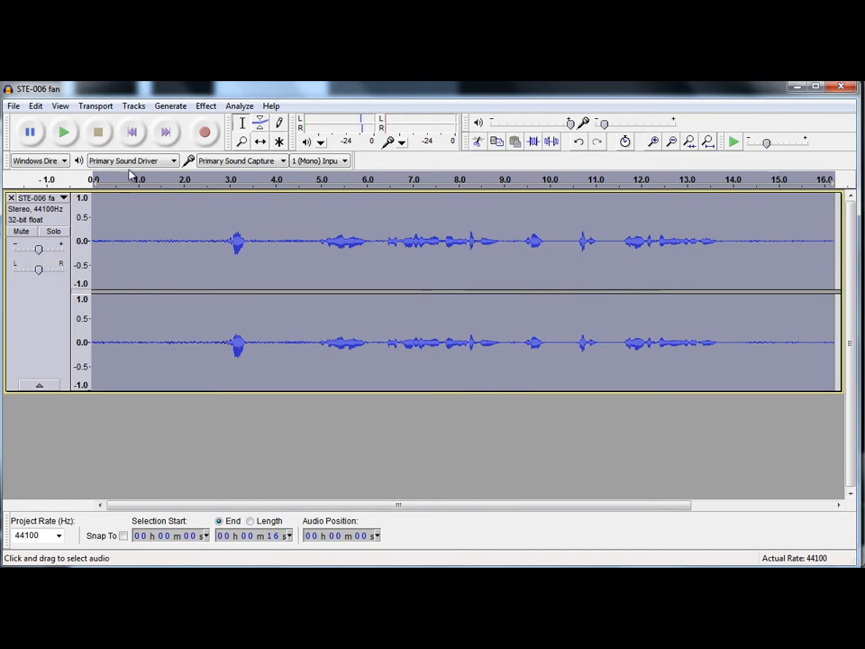
- Apply Noise Removal to strip the fan hum from the whole recording
left_click(206, 105)
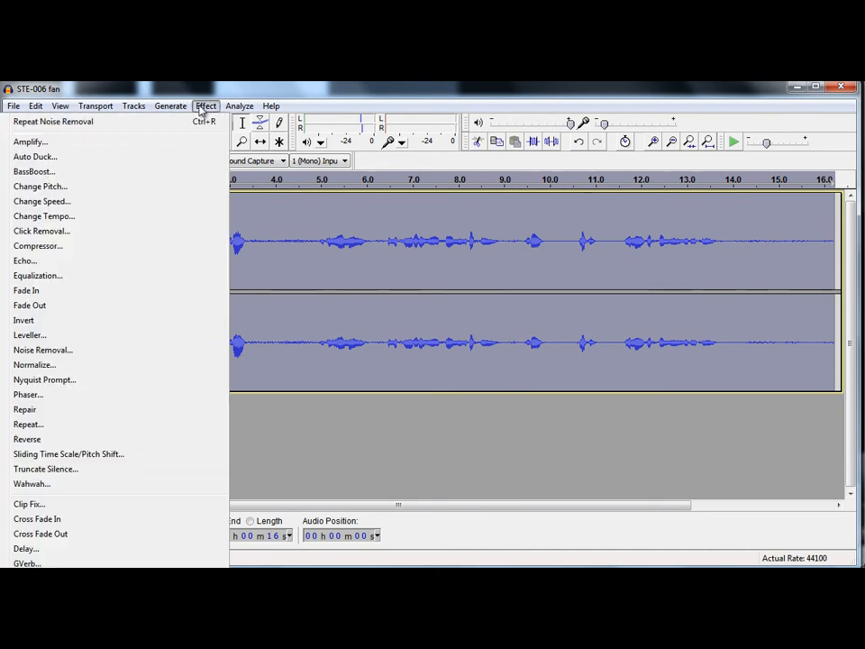
mouse_move(72, 366)
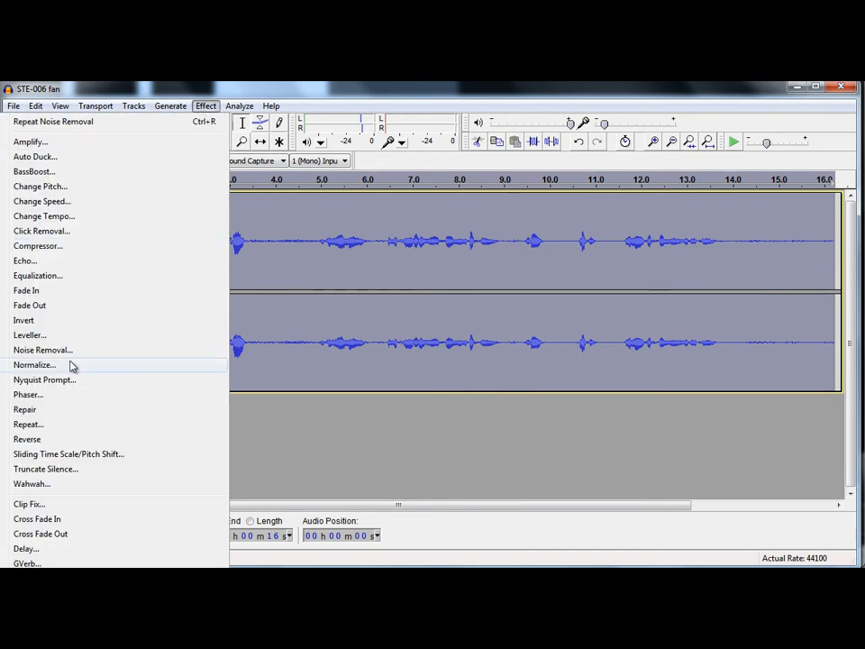
left_click(42, 350)
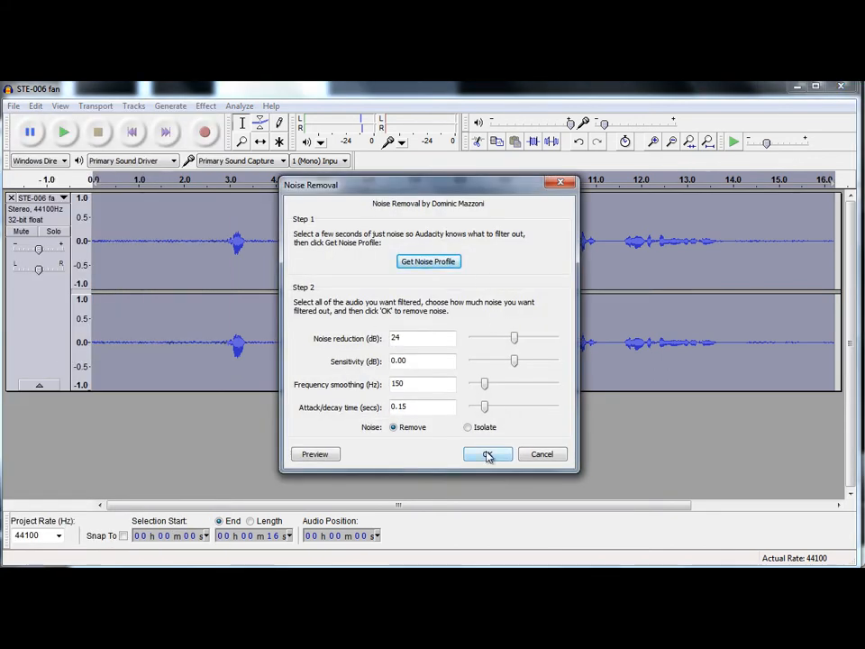
left_click(486, 453)
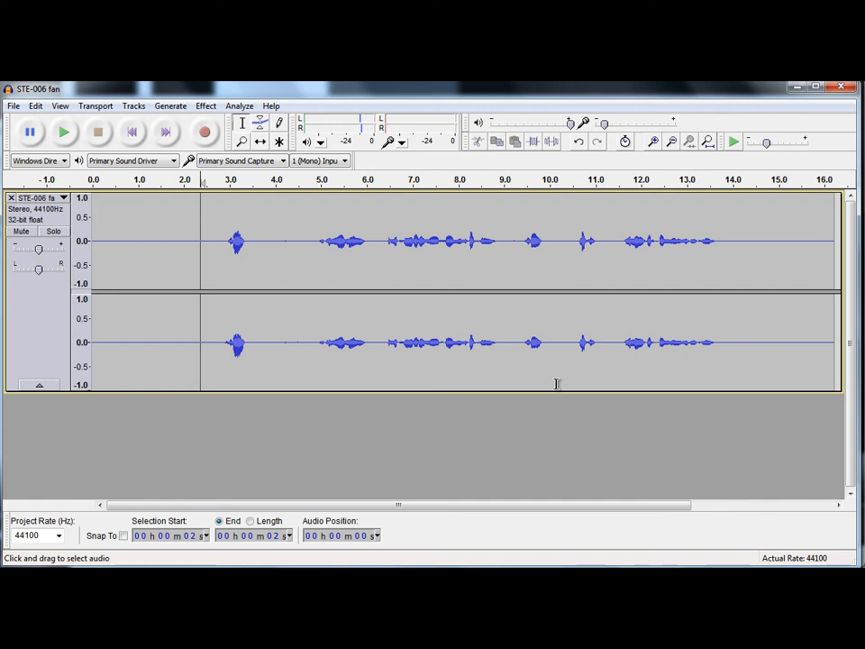
mouse_move(719, 417)
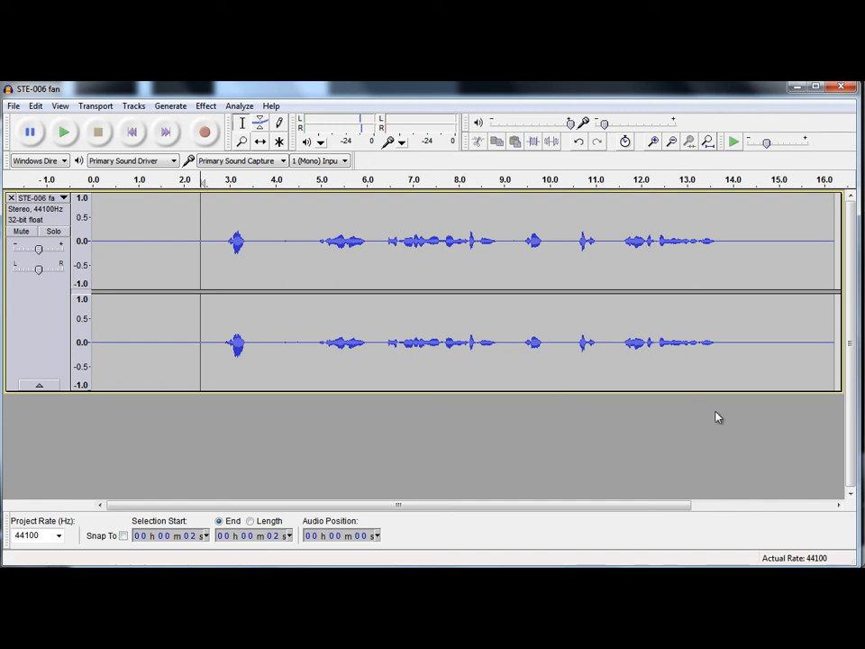